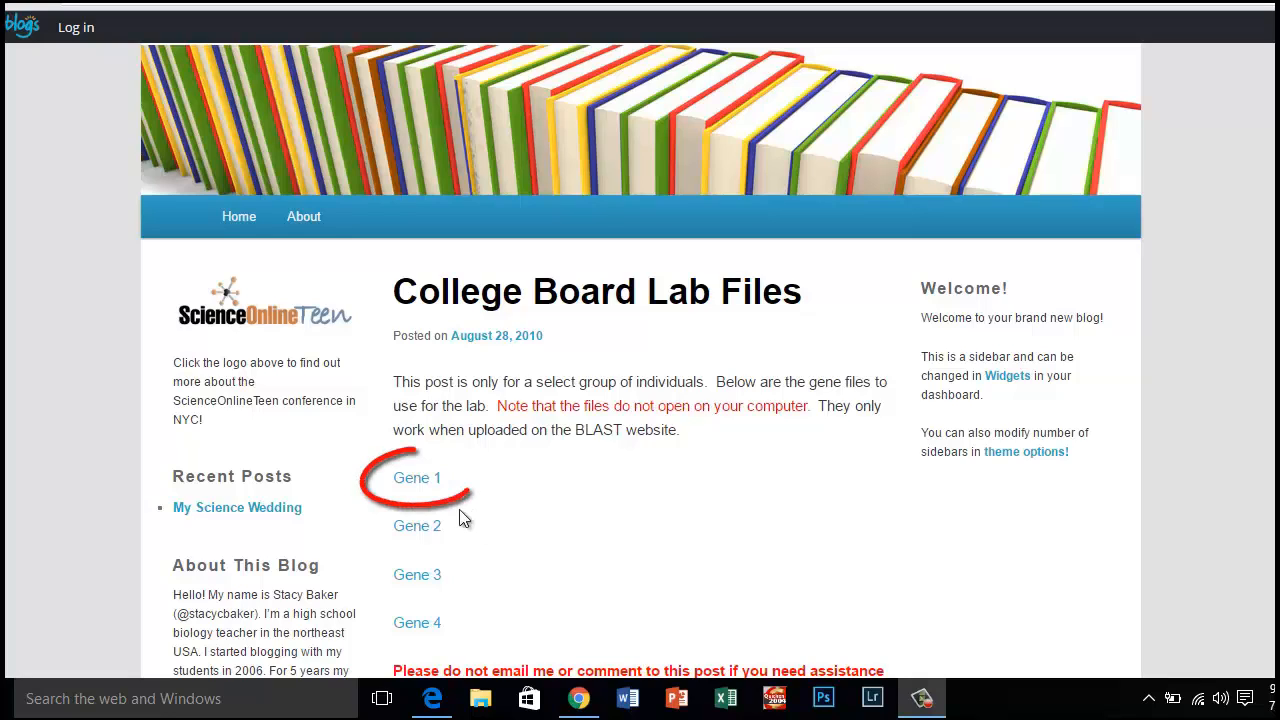
Download the Gene 1 search strategy file from its Dropbox preview page
click(416, 477)
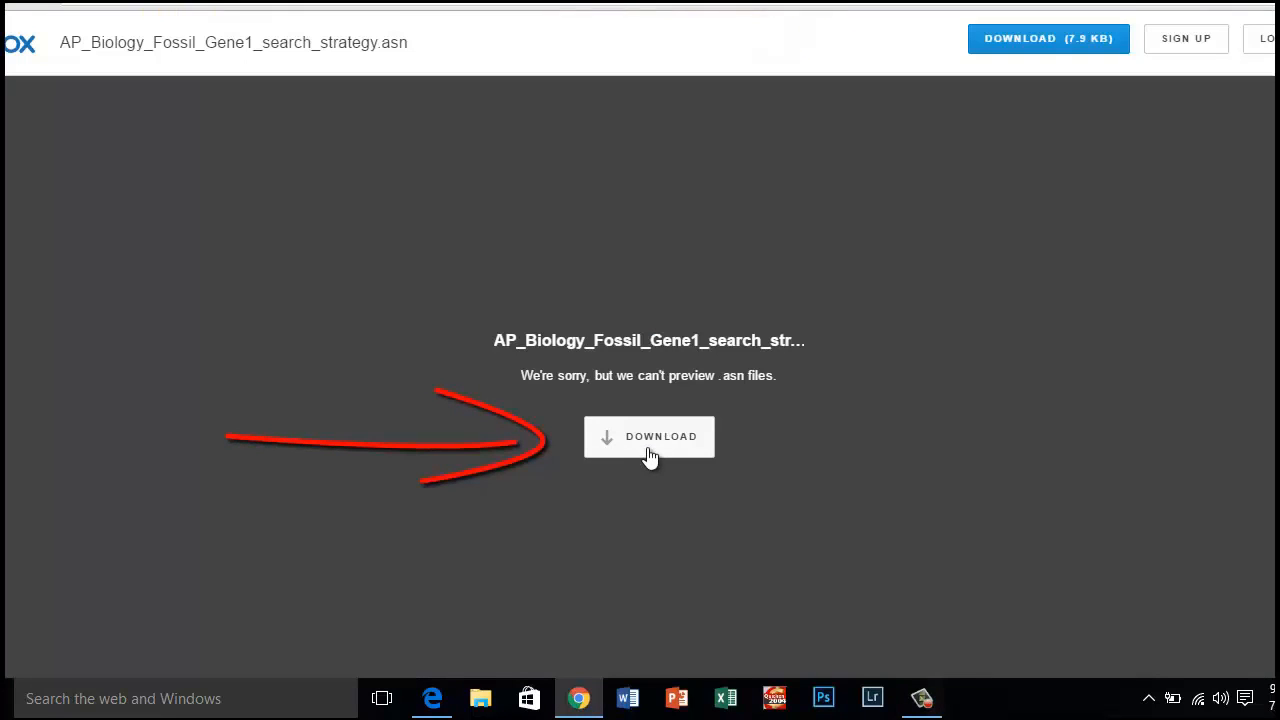
click(649, 436)
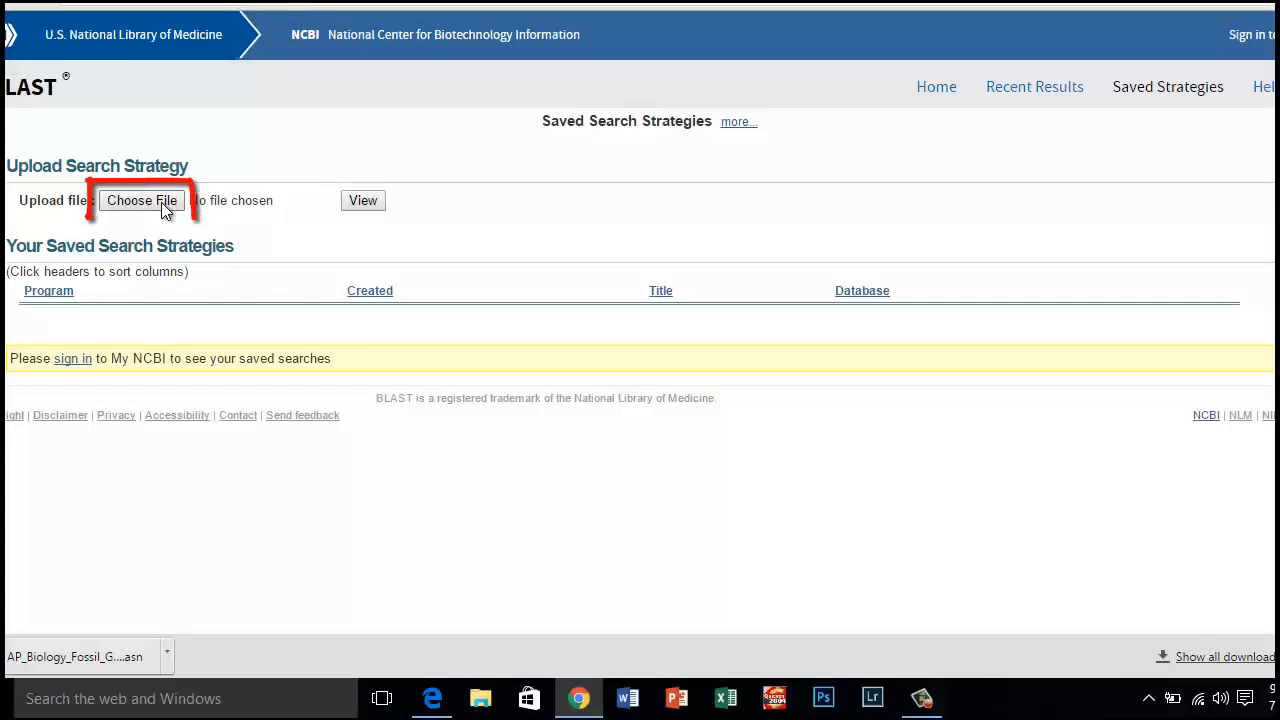
Select AP_Biology_Fossil_Gene1_search_strategy.asn as the search strategy file to upload
click(141, 200)
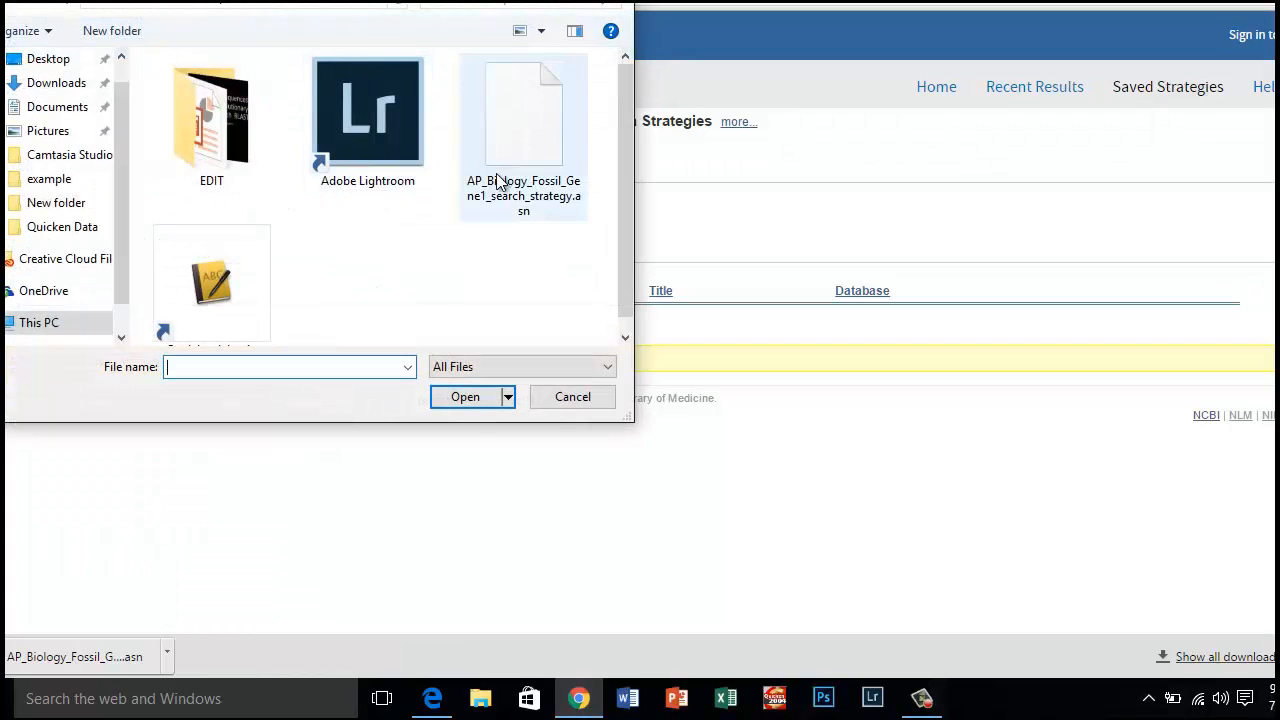
click(523, 115)
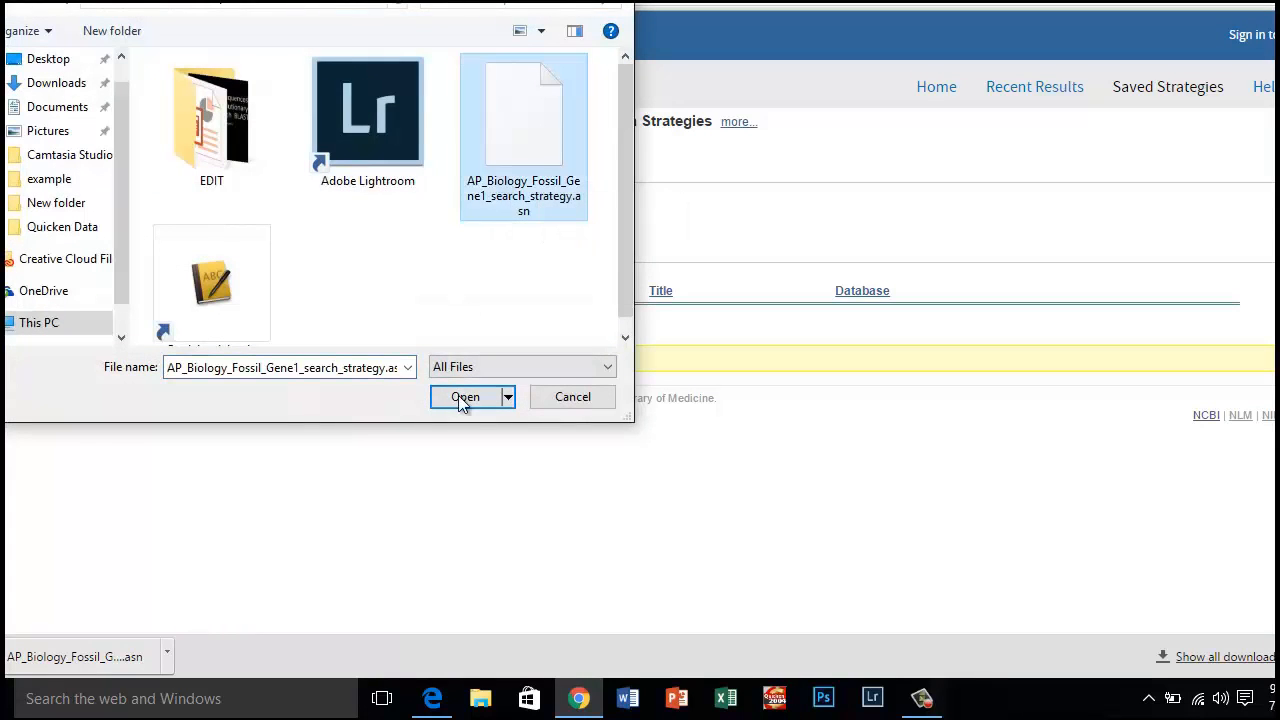
click(465, 397)
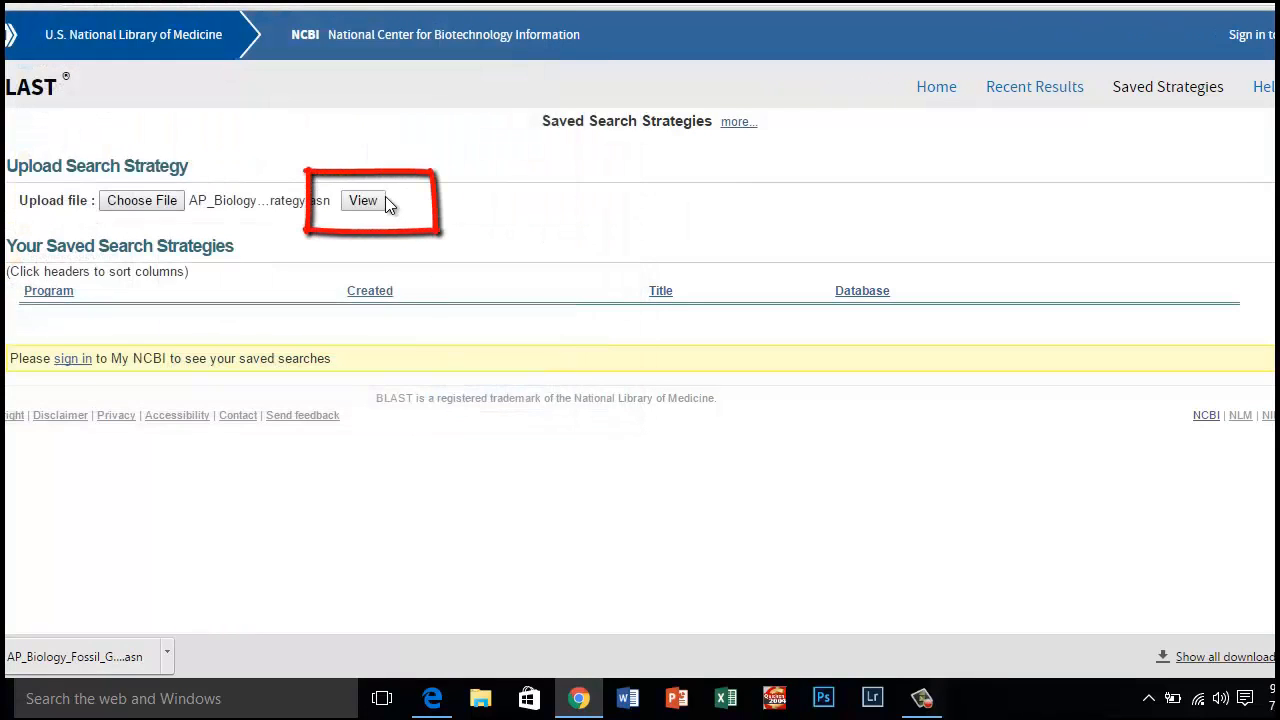
Load the Gene 1 strategy into the blastn form and run the search against refseq_rna
click(363, 200)
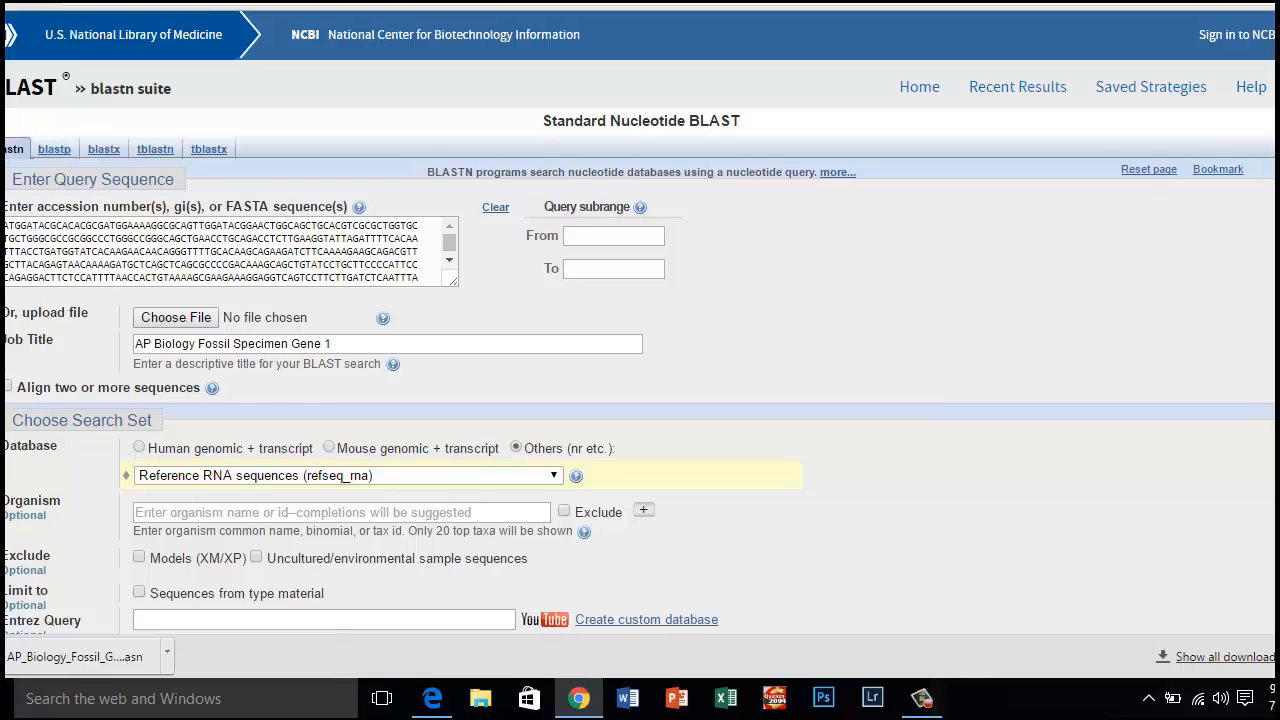
scroll(down, 3)
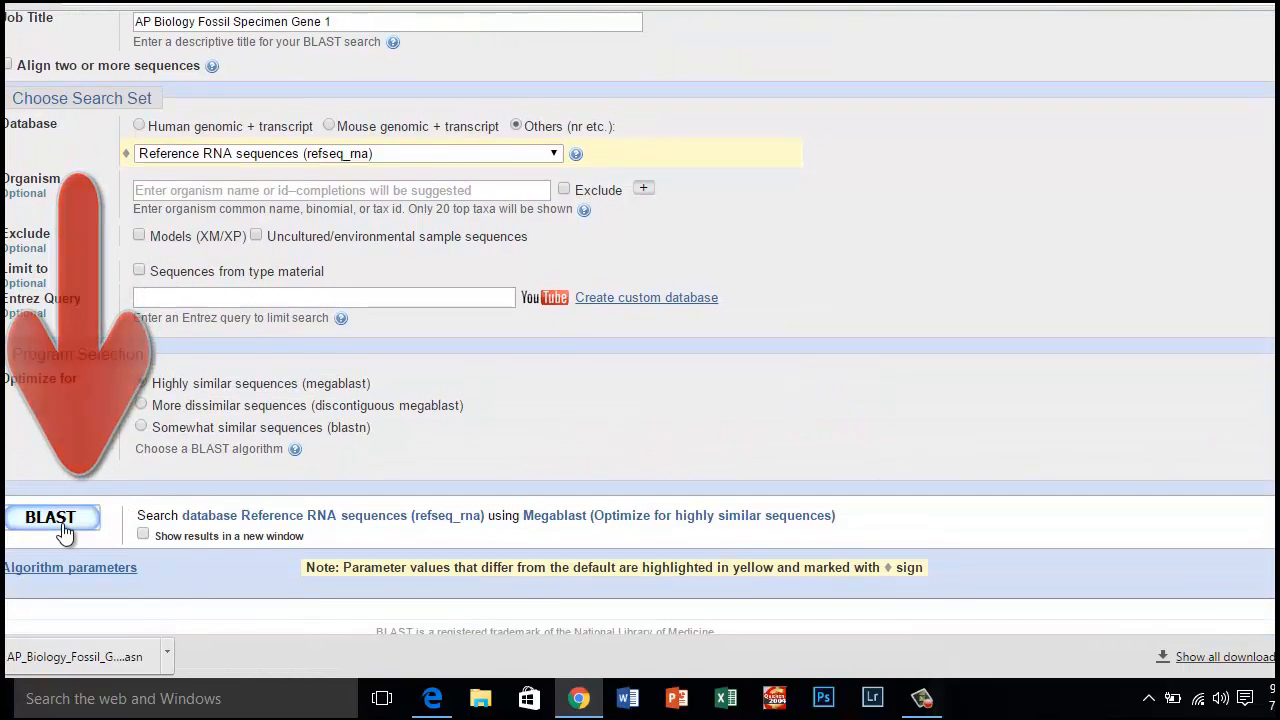
click(51, 517)
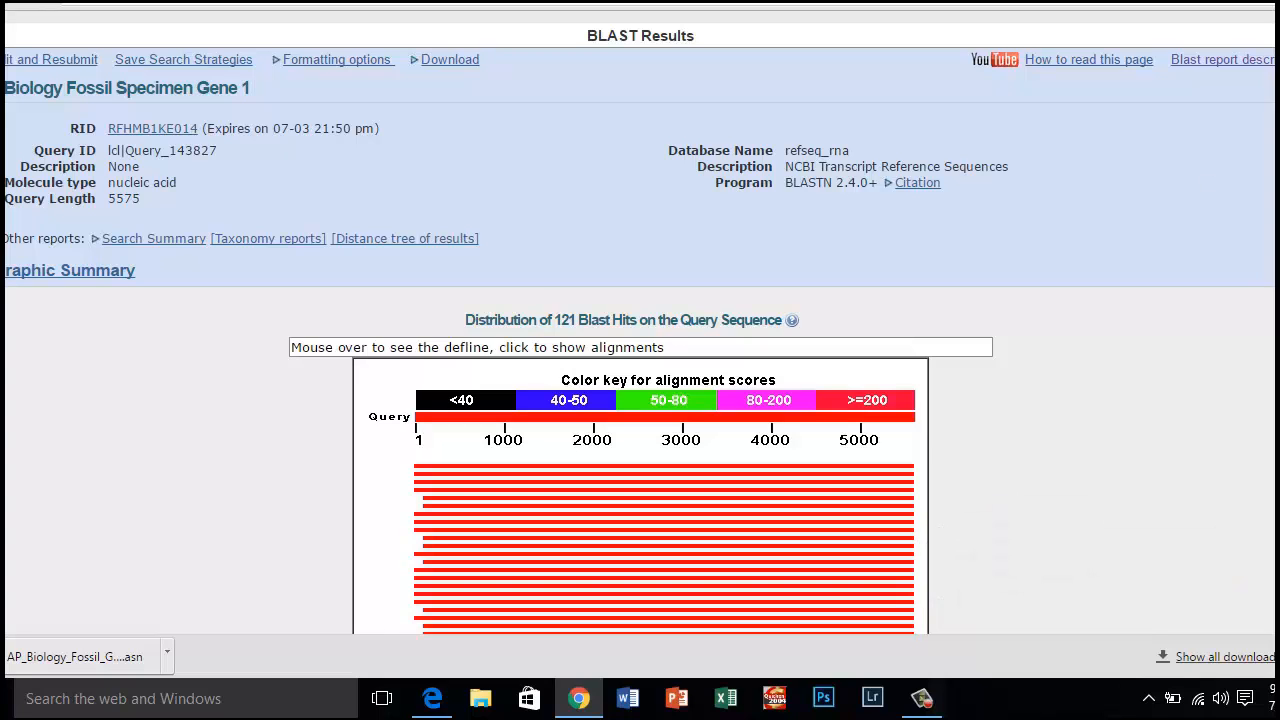
scroll(down, 3)
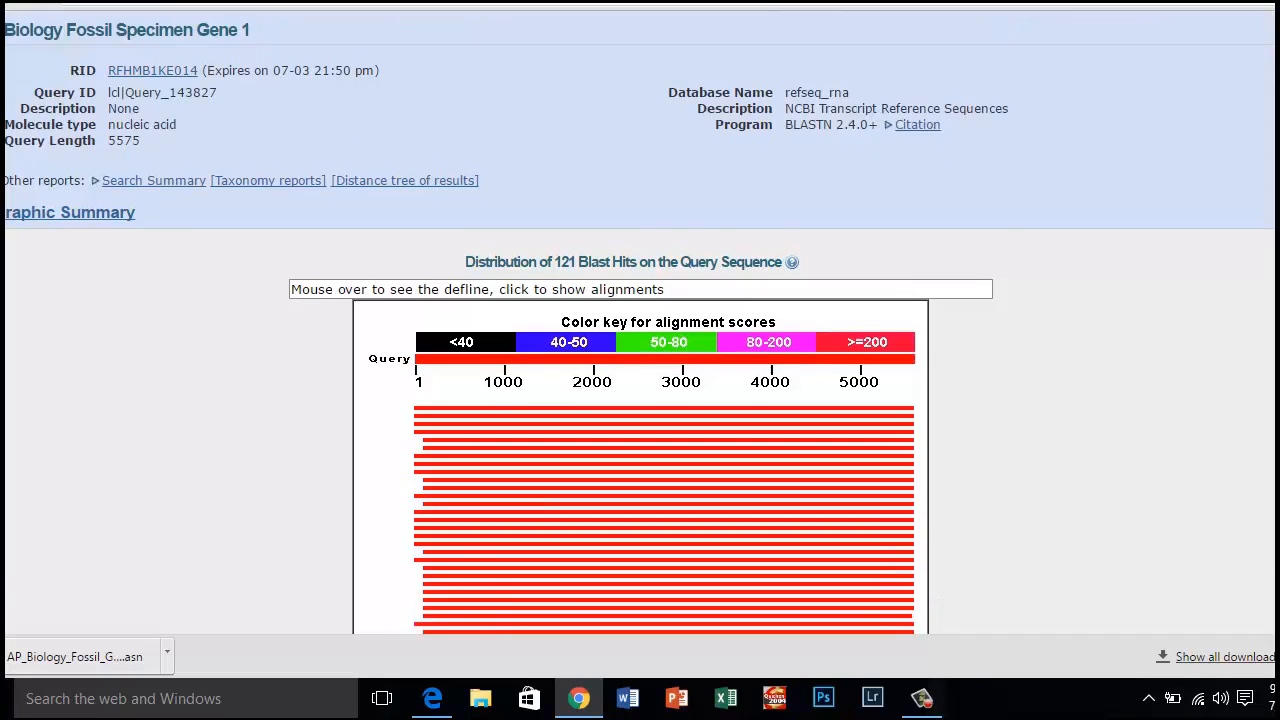
scroll(down, 3)
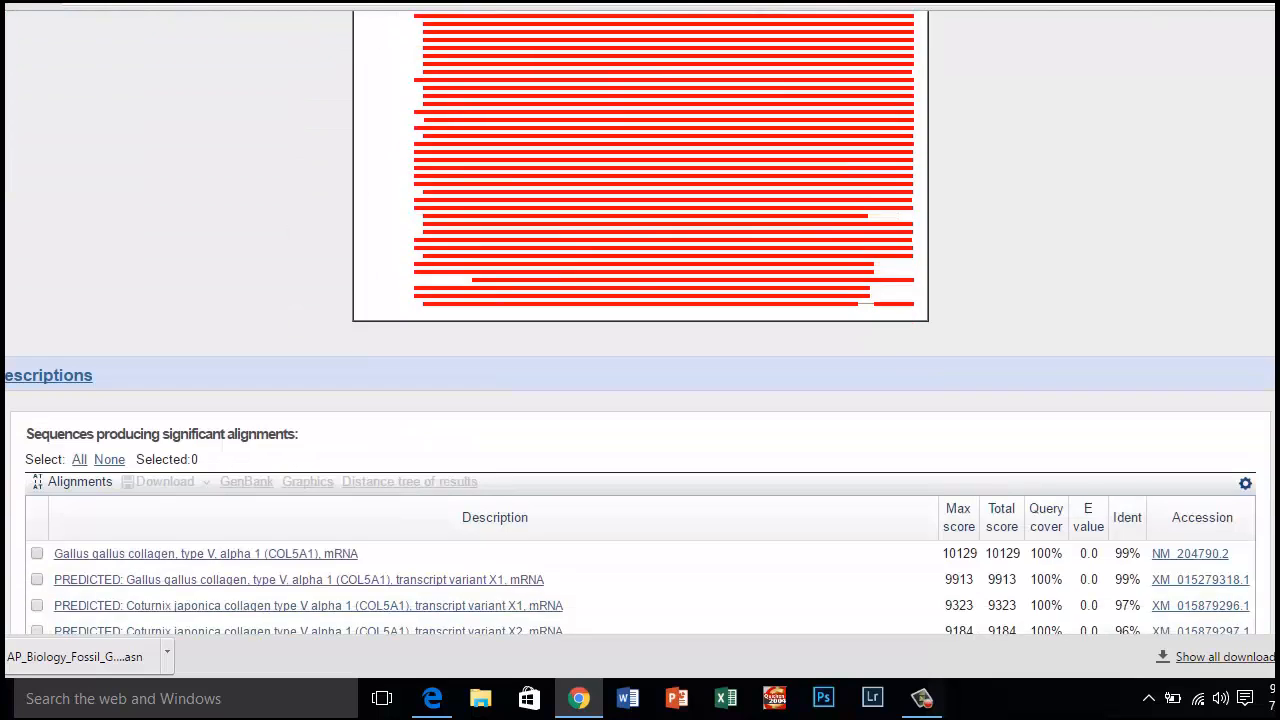
scroll(down, 3)
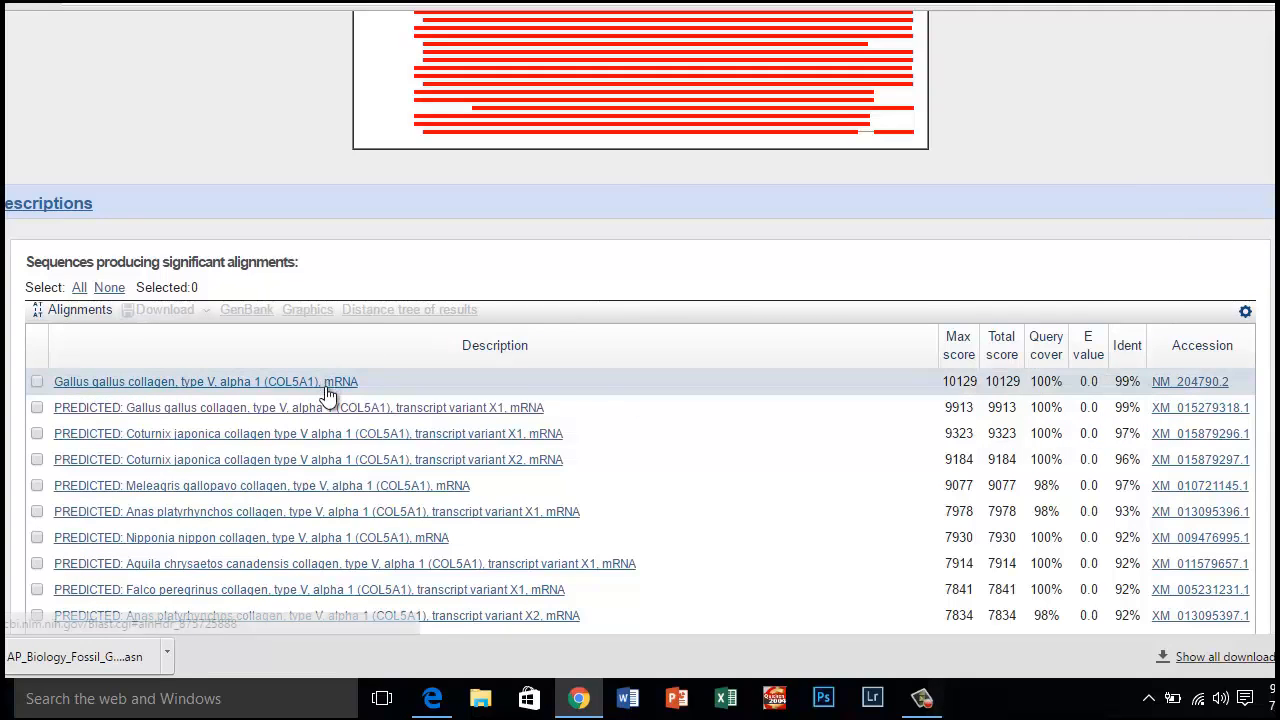
click(205, 381)
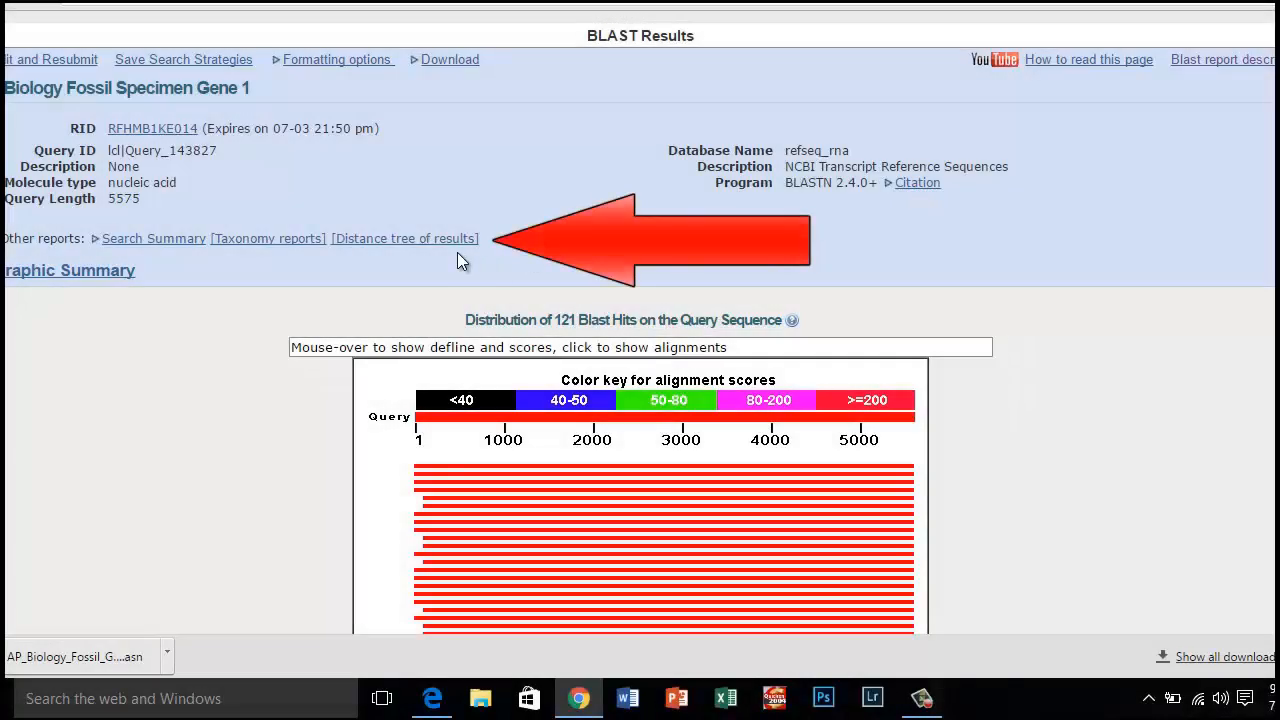
Show the distance tree of results grouping Gene 1 among bird collagen sequences
click(405, 238)
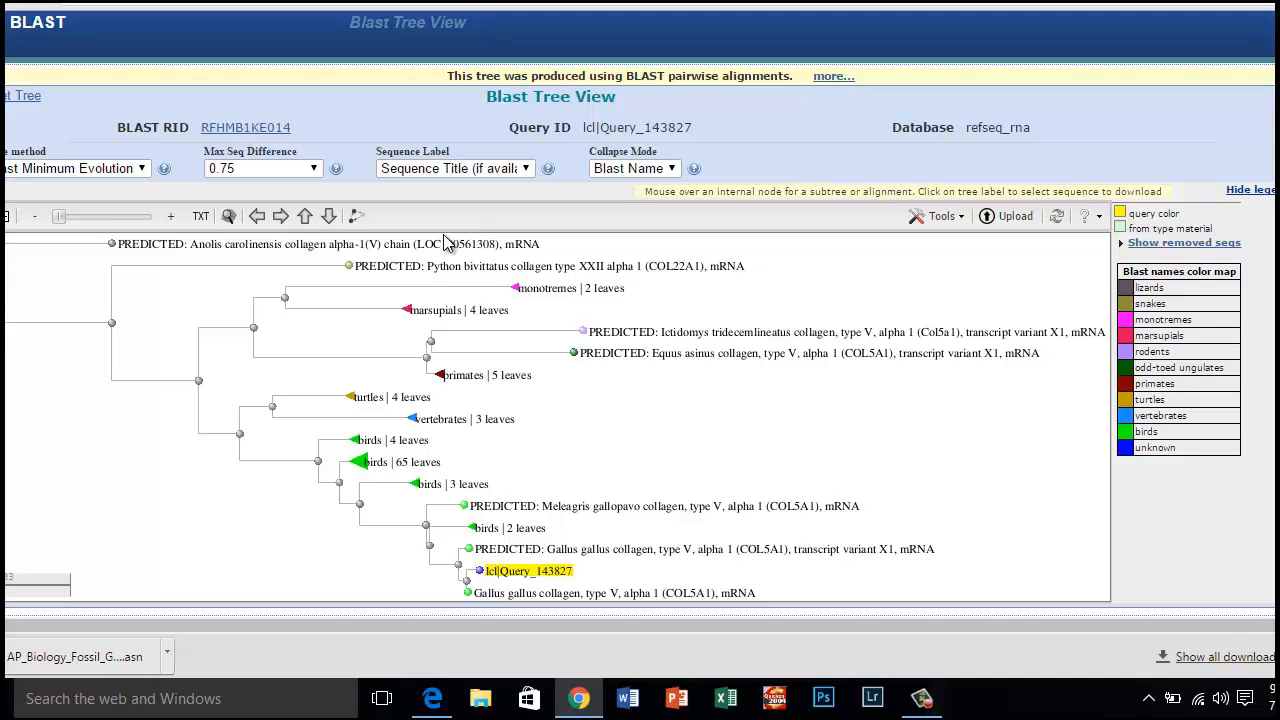
mouse_move(1040, 578)
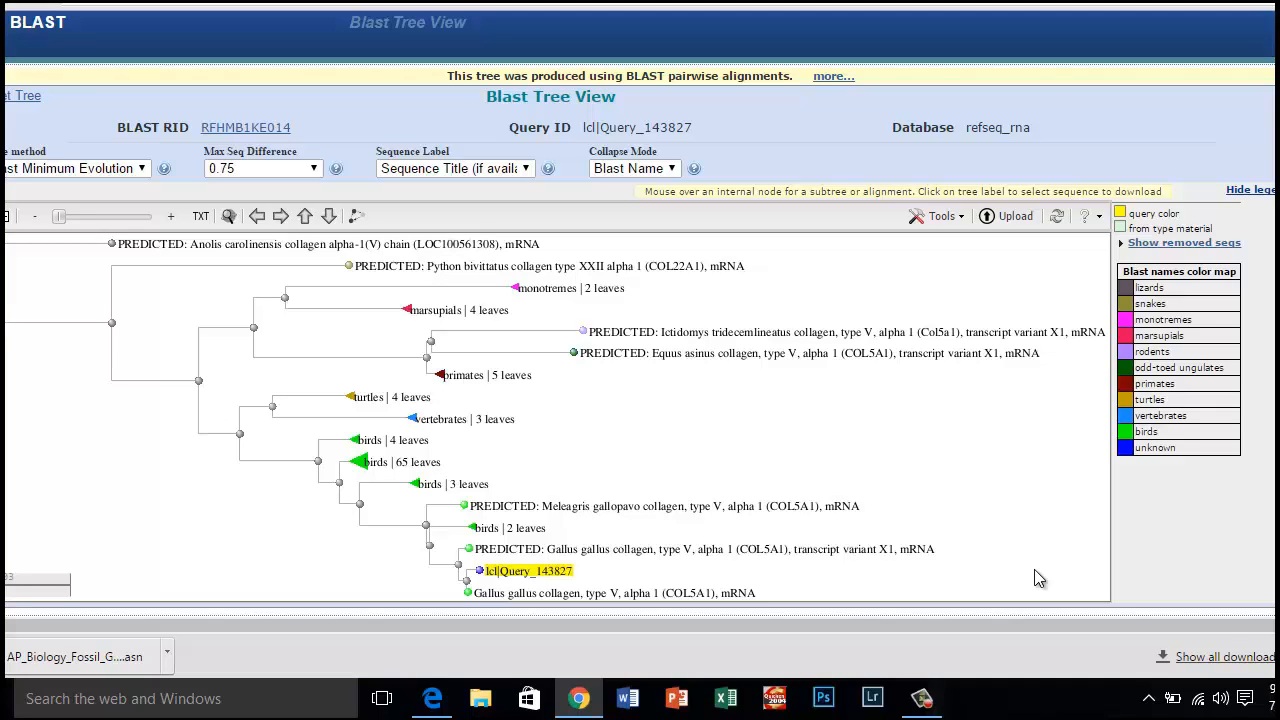